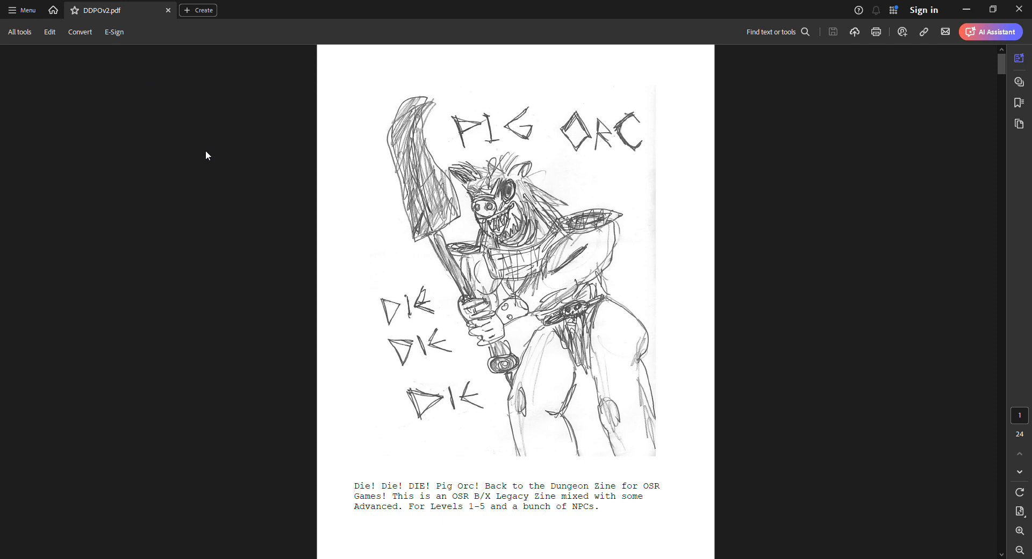
mouse_move(200, 49)
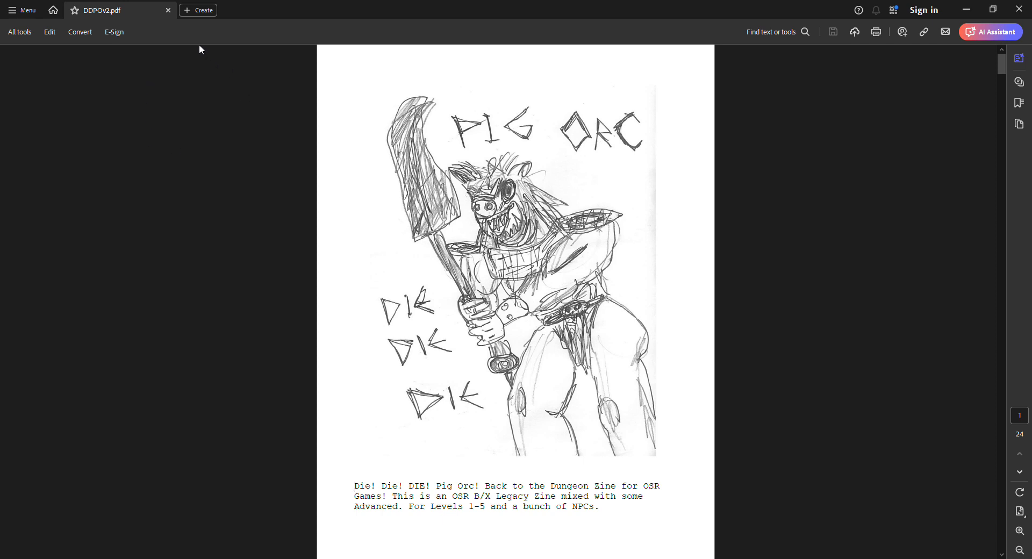
mouse_move(232, 216)
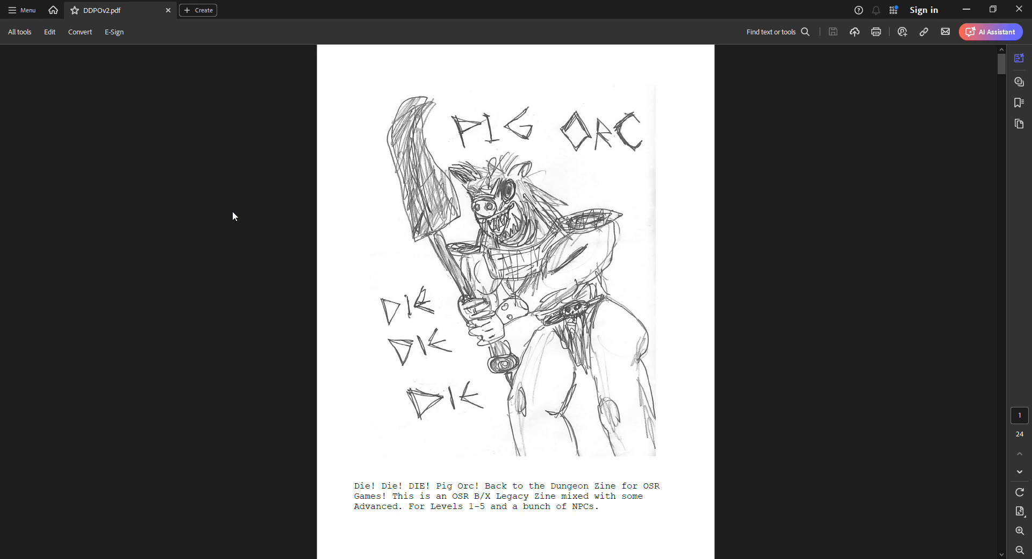
mouse_move(237, 216)
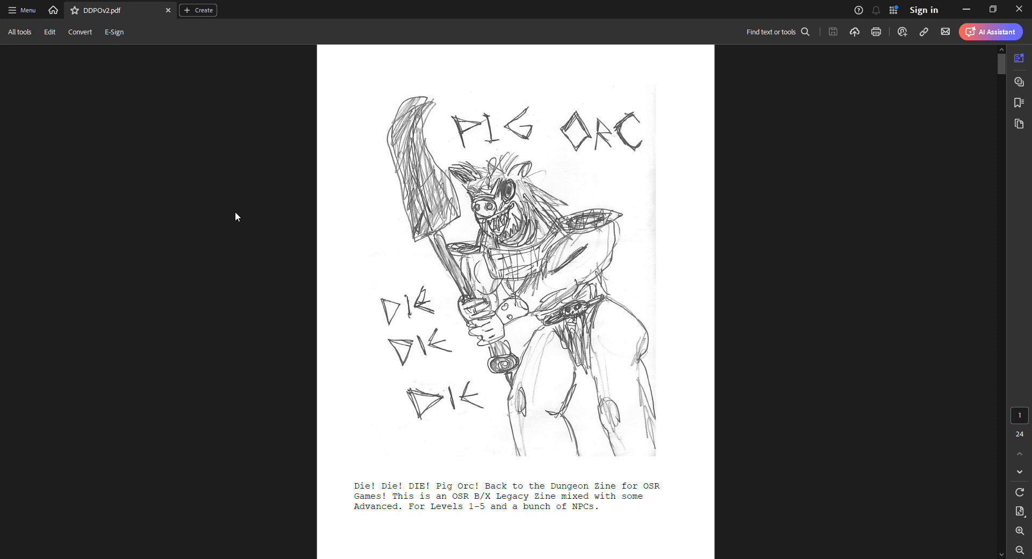
mouse_move(410, 253)
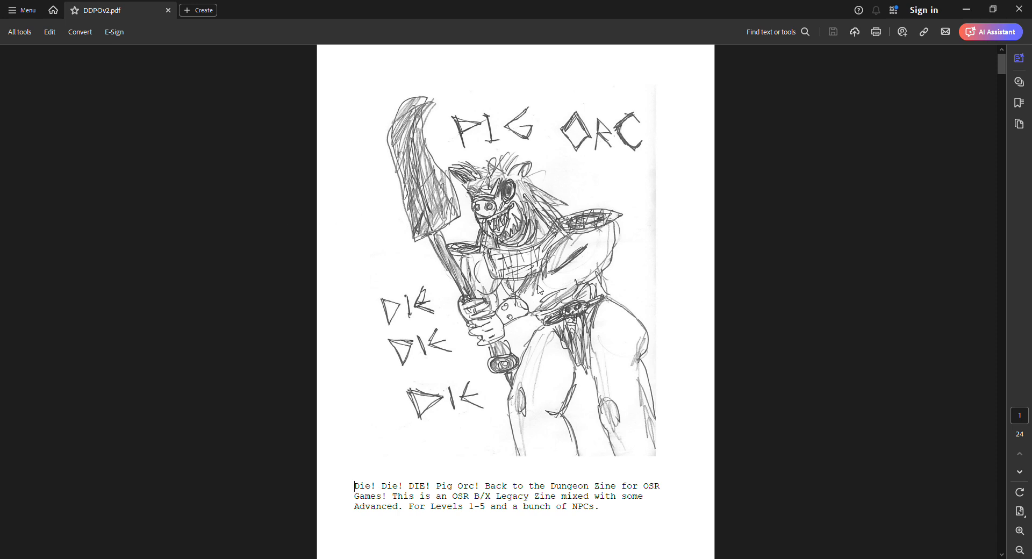
mouse_move(400, 427)
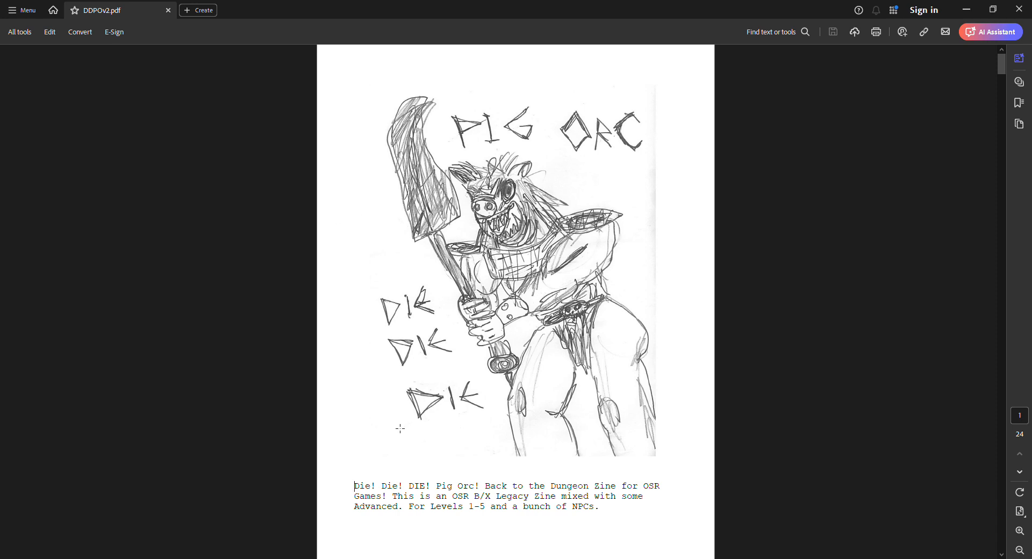
mouse_move(400, 389)
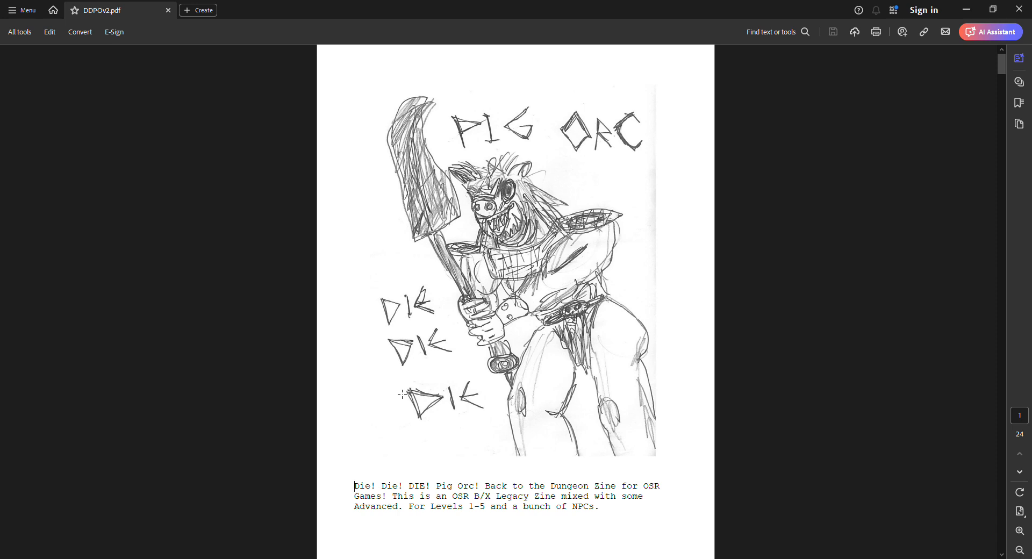
scroll(down, 3)
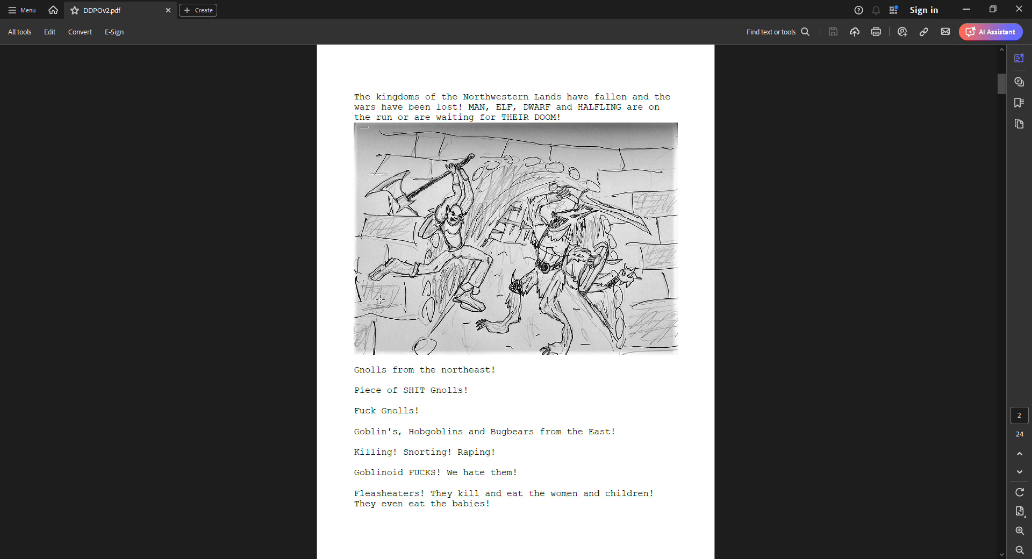
scroll(down, 3)
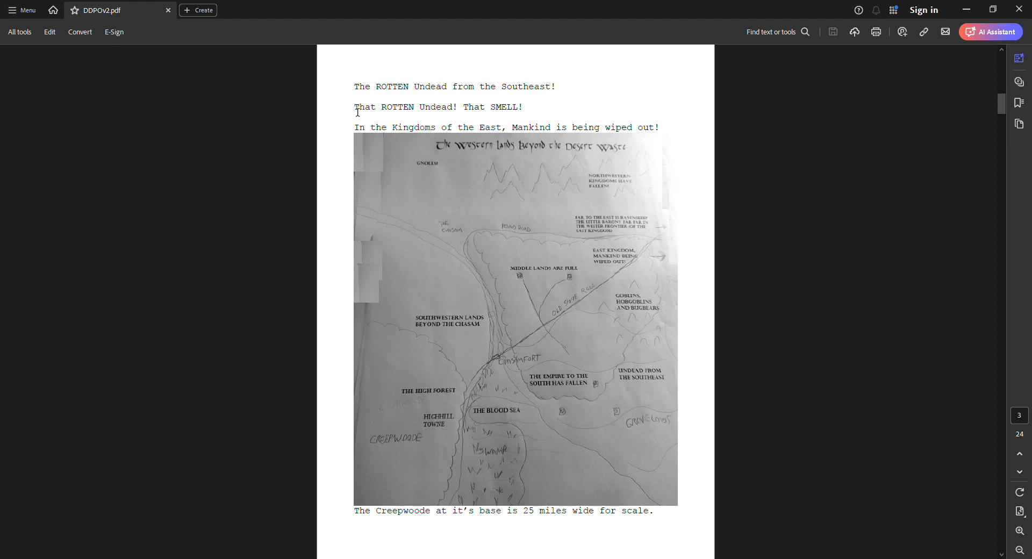
mouse_move(366, 197)
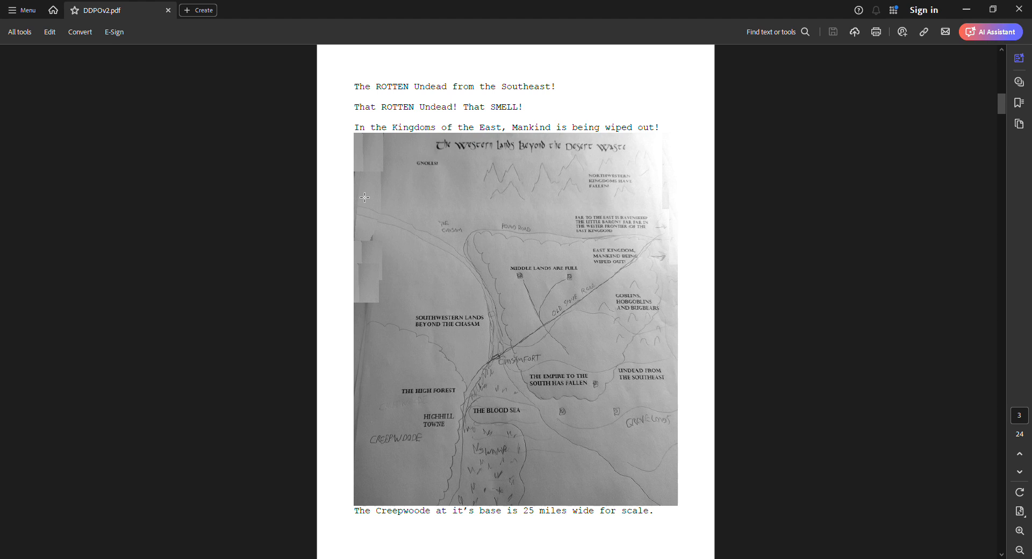
mouse_move(469, 329)
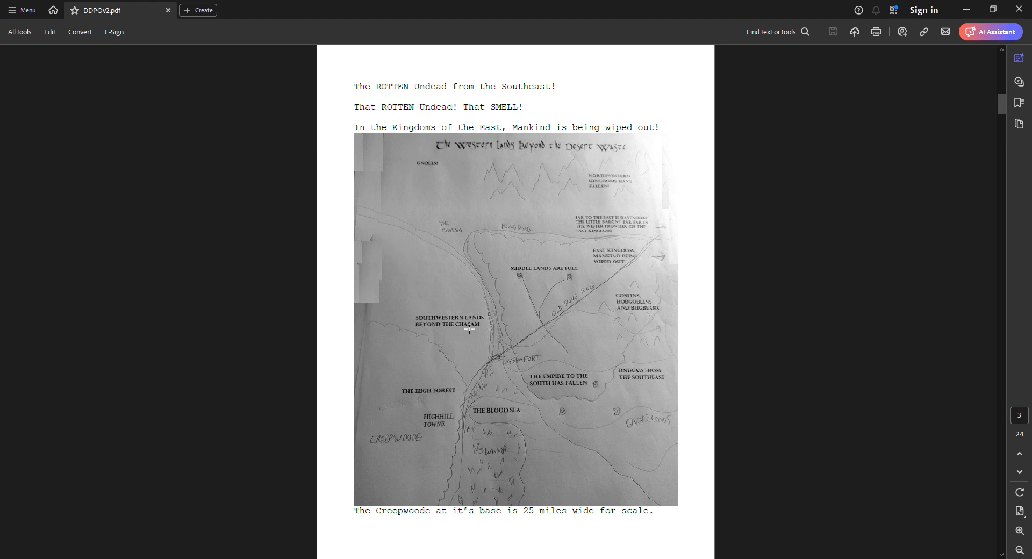
mouse_move(504, 507)
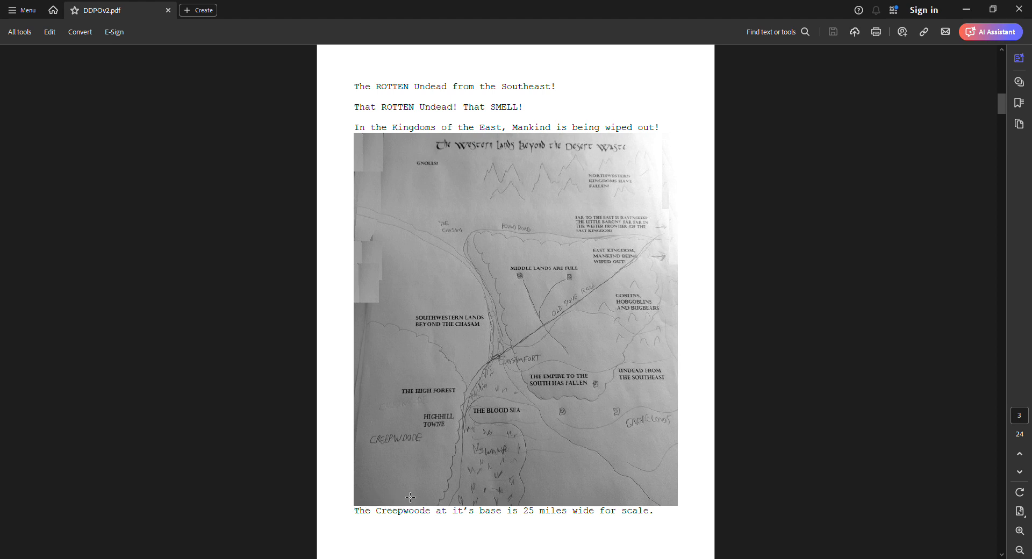
mouse_move(477, 489)
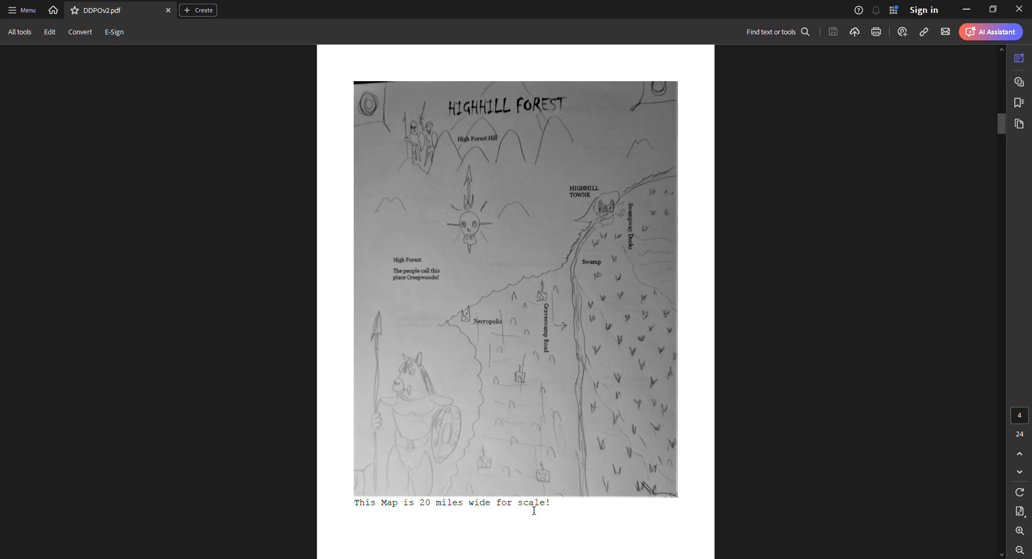
mouse_move(456, 467)
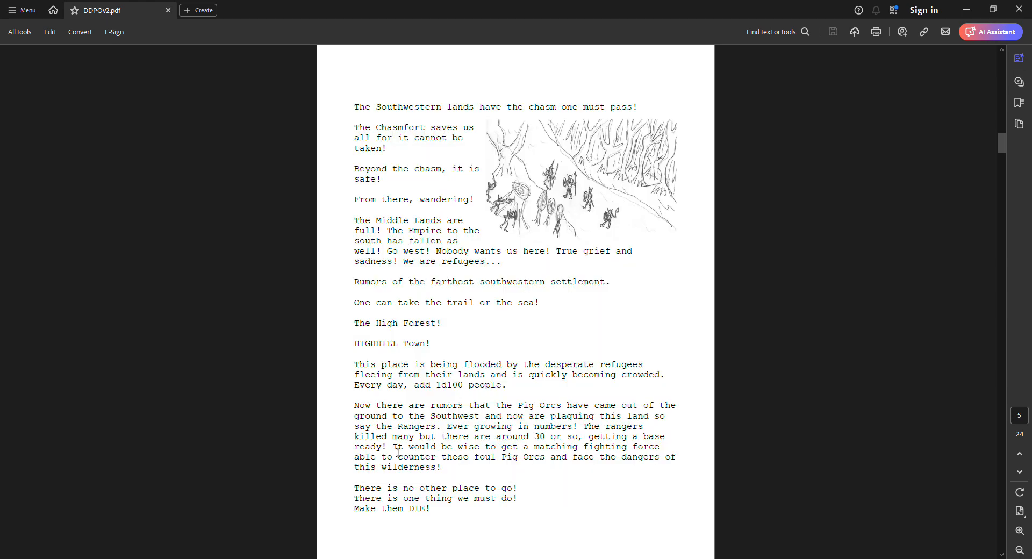
mouse_move(343, 123)
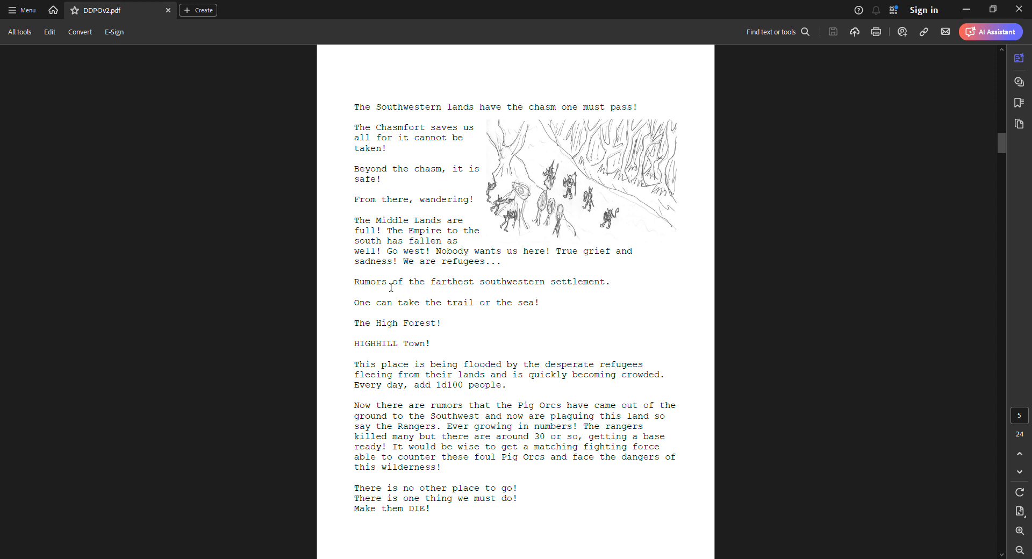
mouse_move(332, 300)
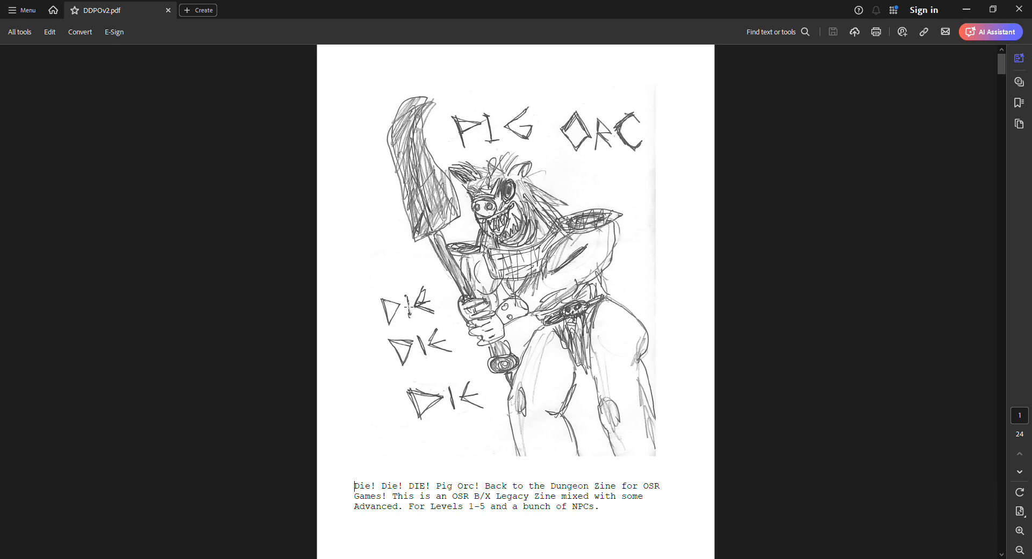
mouse_move(638, 164)
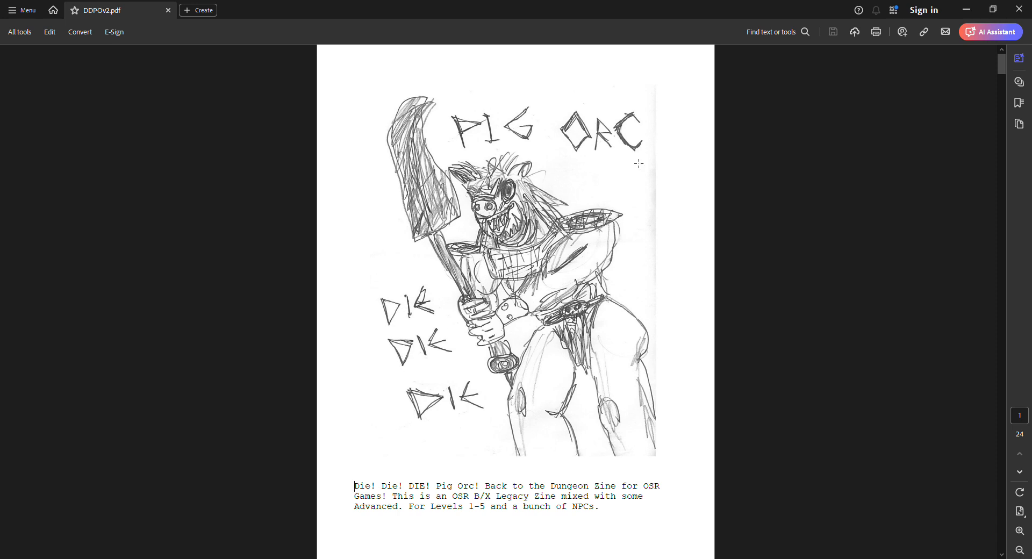
mouse_move(366, 381)
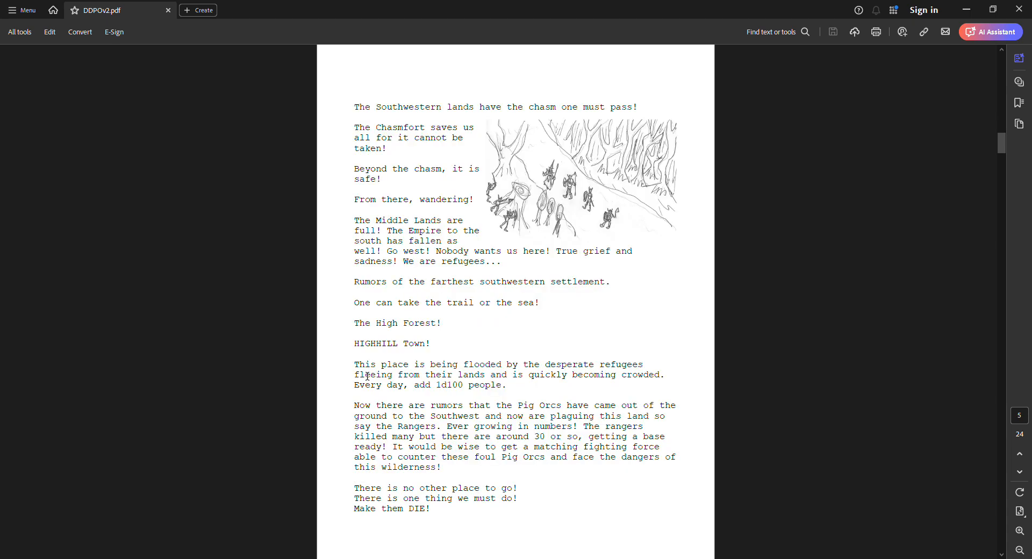
scroll(down, 3)
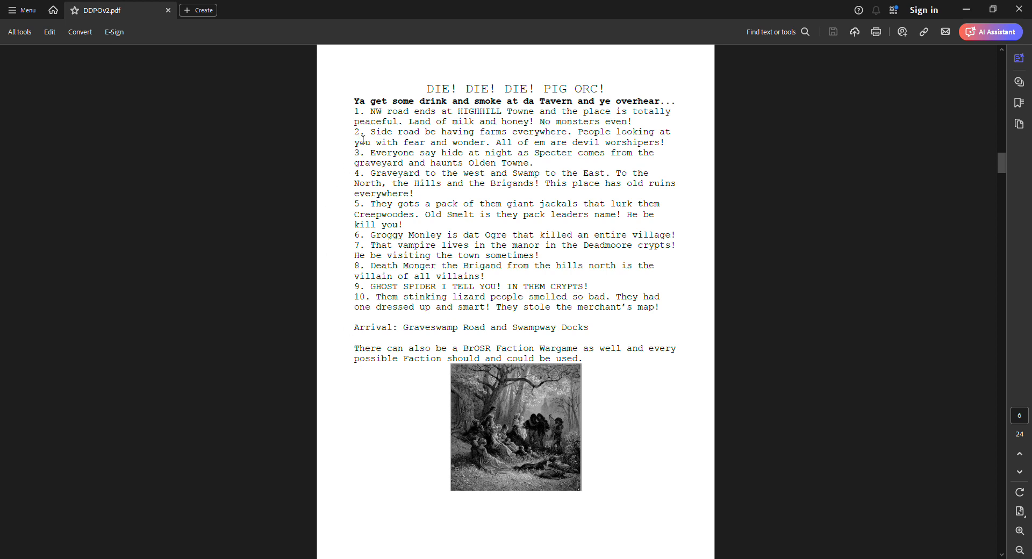
mouse_move(371, 318)
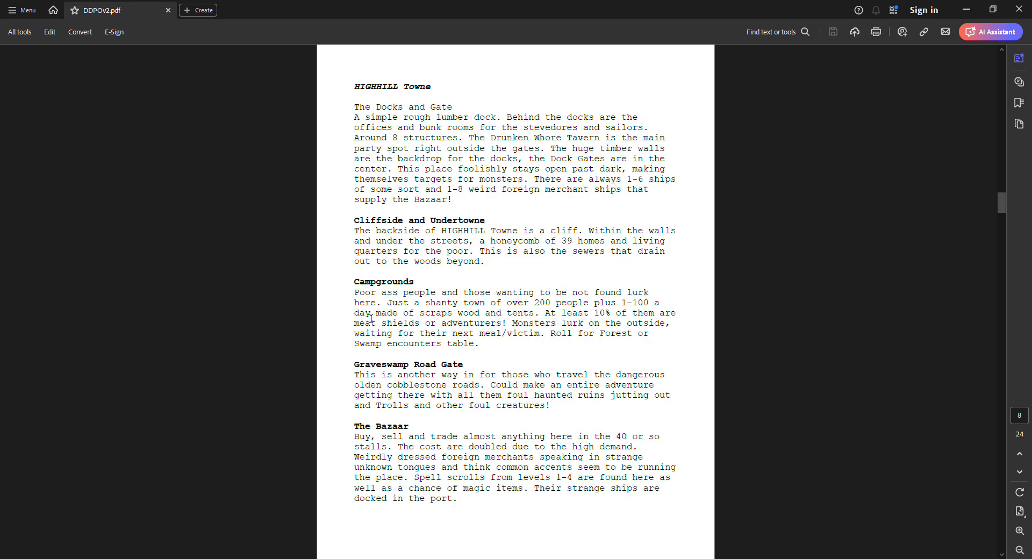
mouse_move(432, 269)
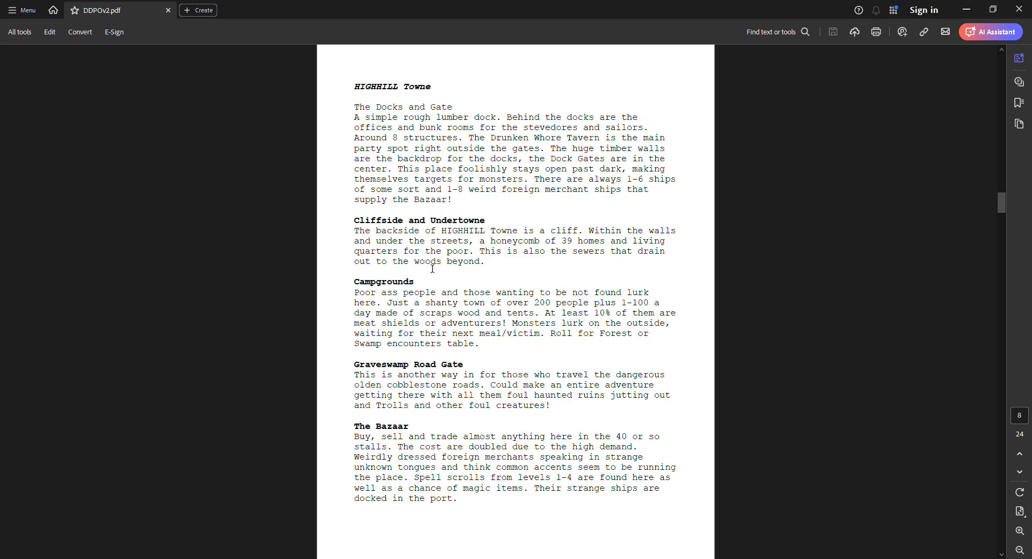
scroll(down, 3)
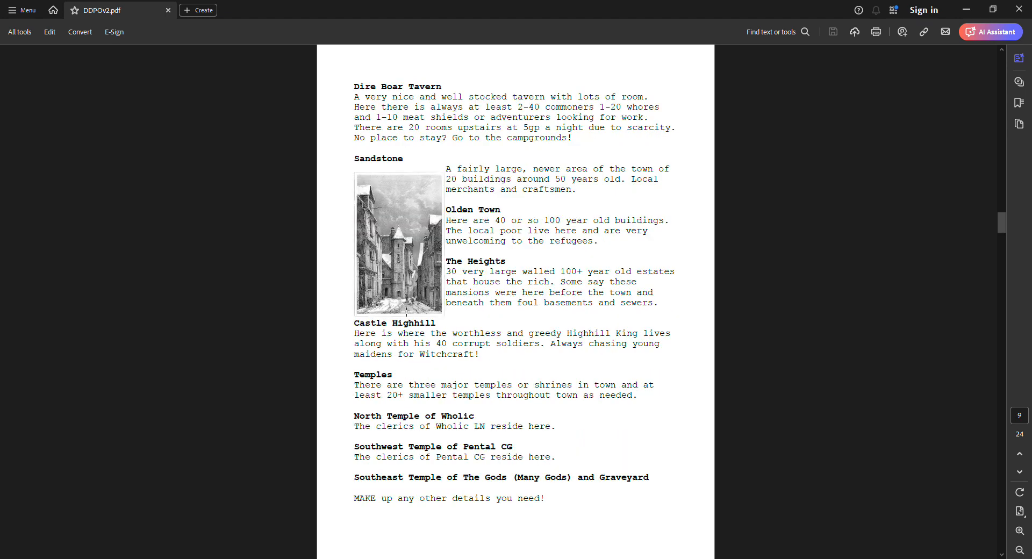
scroll(down, 3)
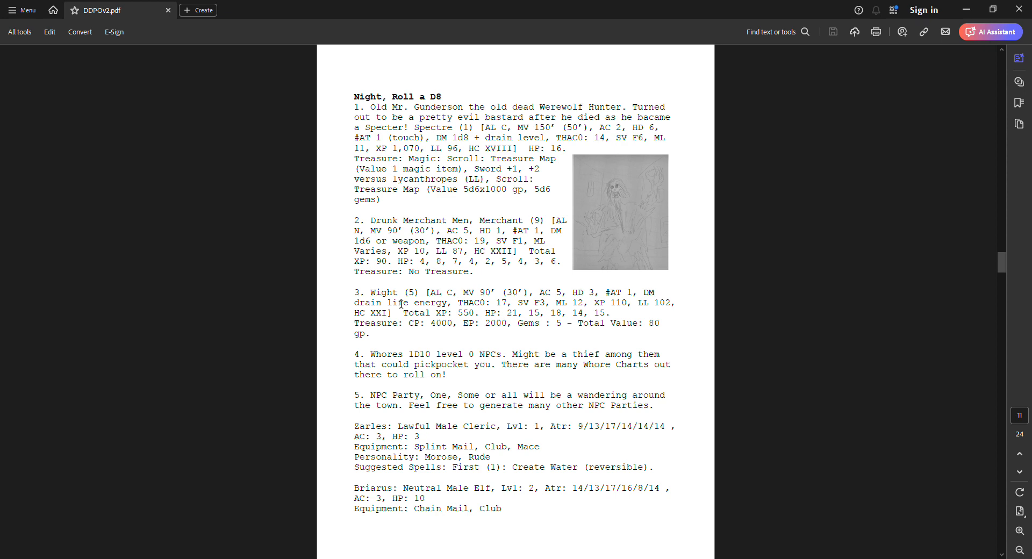
scroll(down, 3)
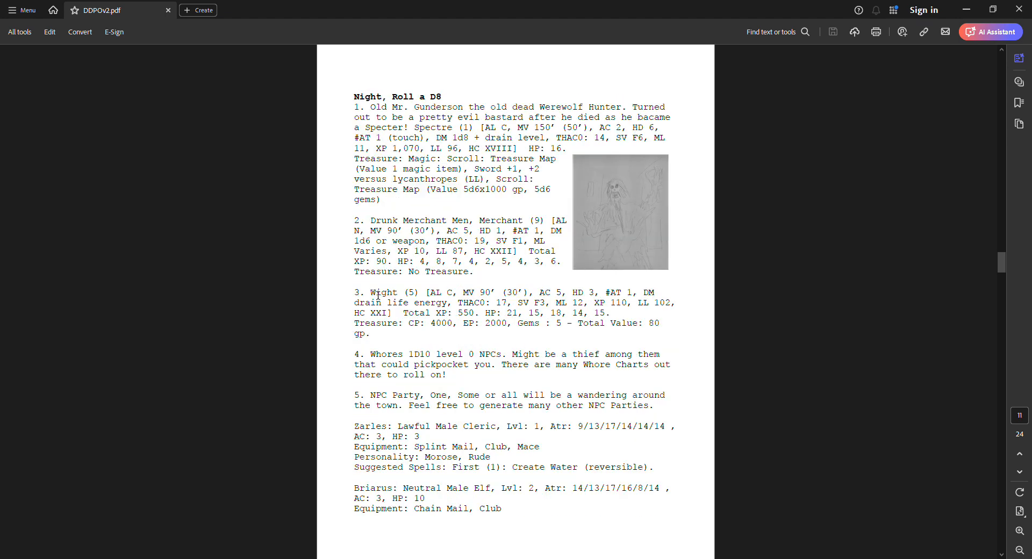
scroll(down, 3)
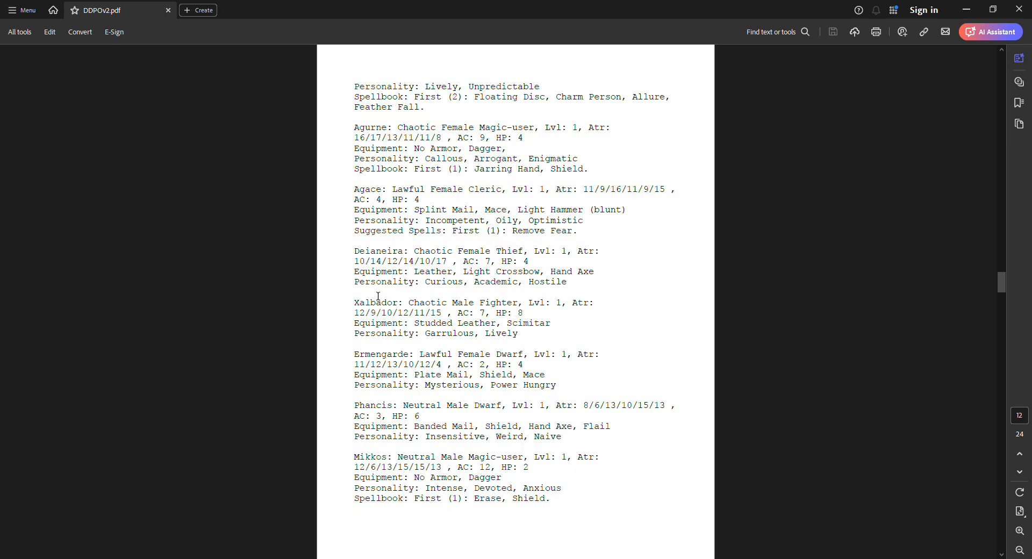
scroll(down, 3)
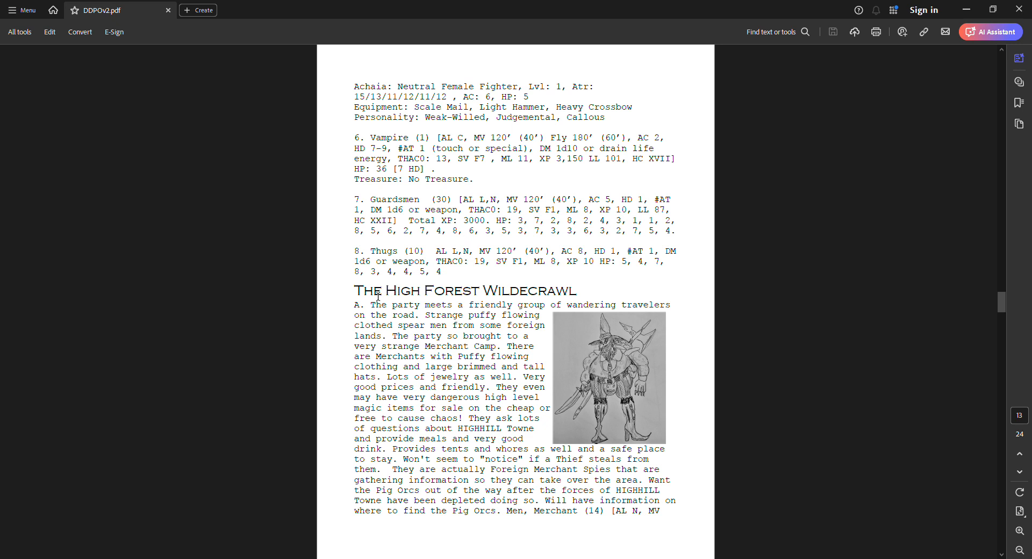
mouse_move(385, 348)
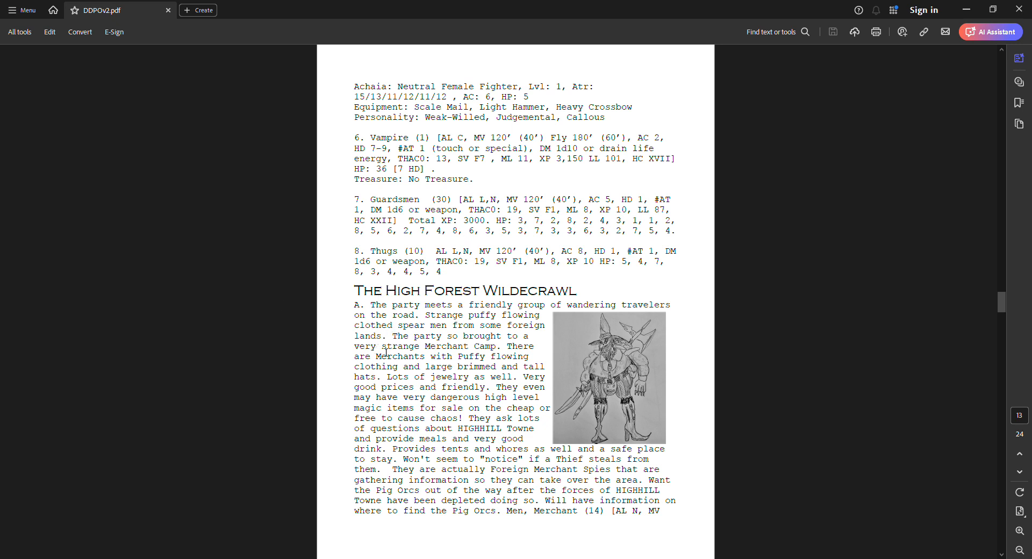
scroll(down, 3)
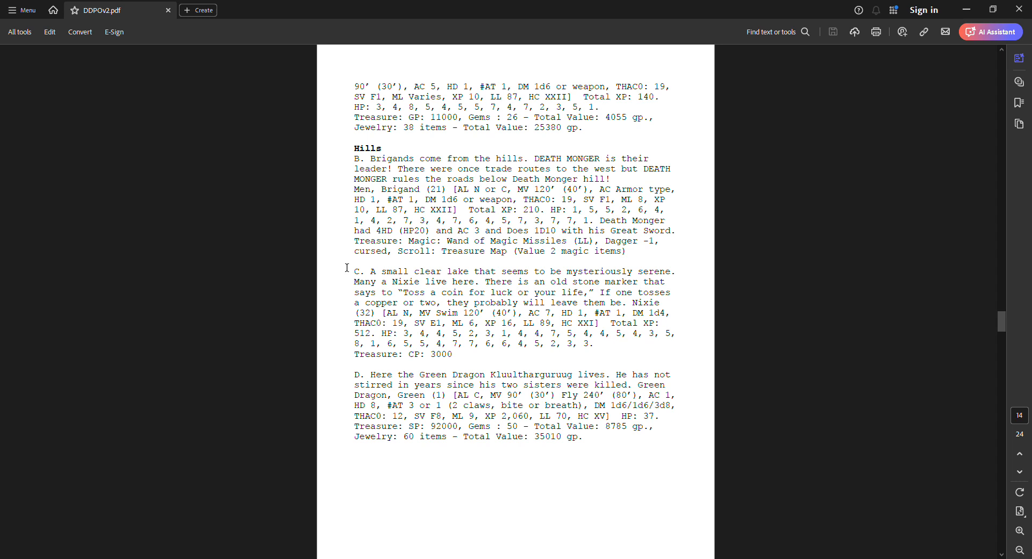
scroll(down, 3)
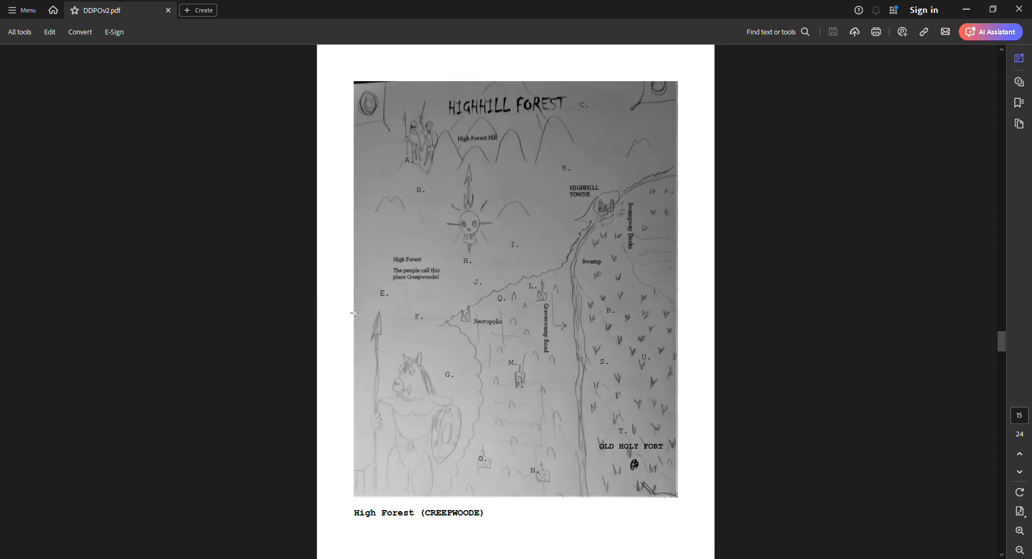
mouse_move(438, 380)
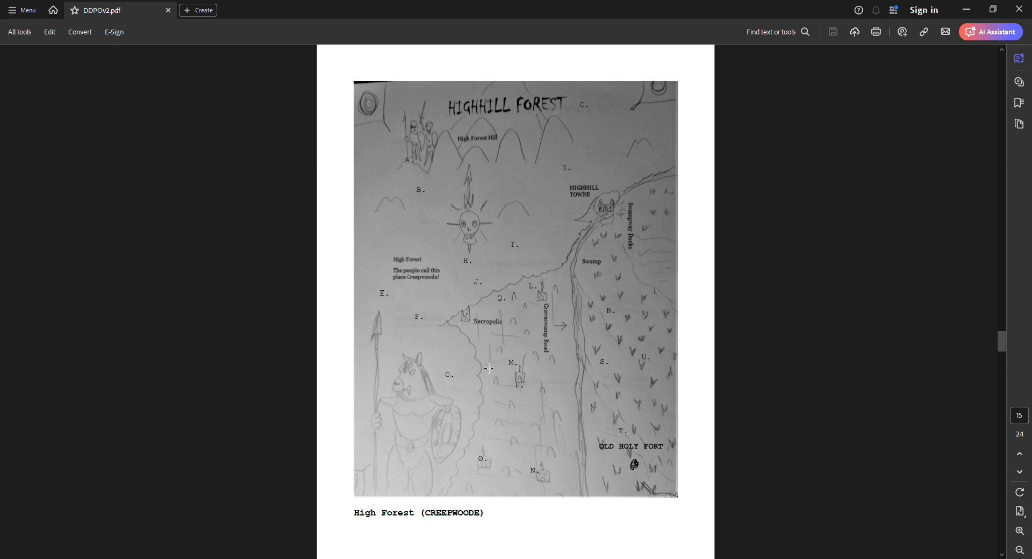
mouse_move(443, 413)
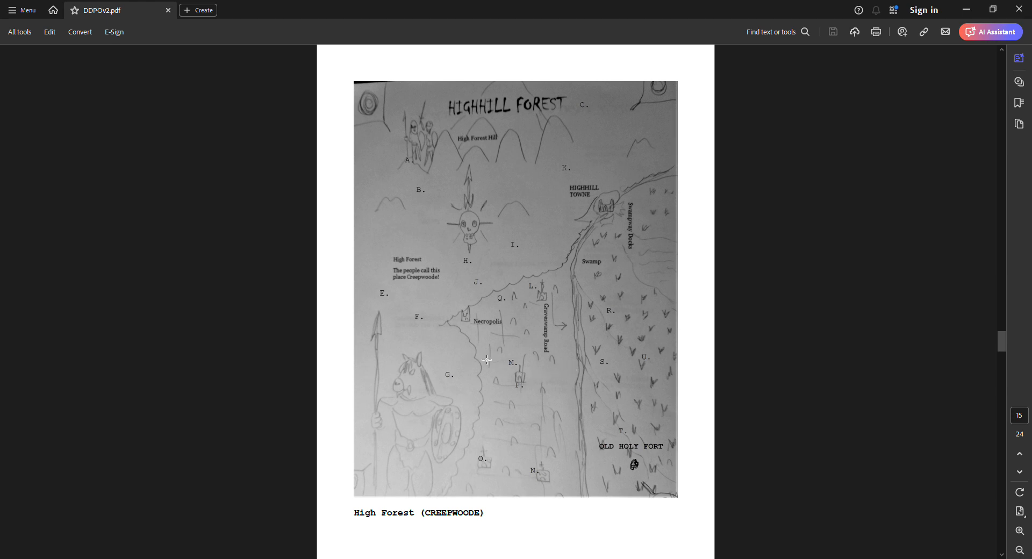
scroll(down, 3)
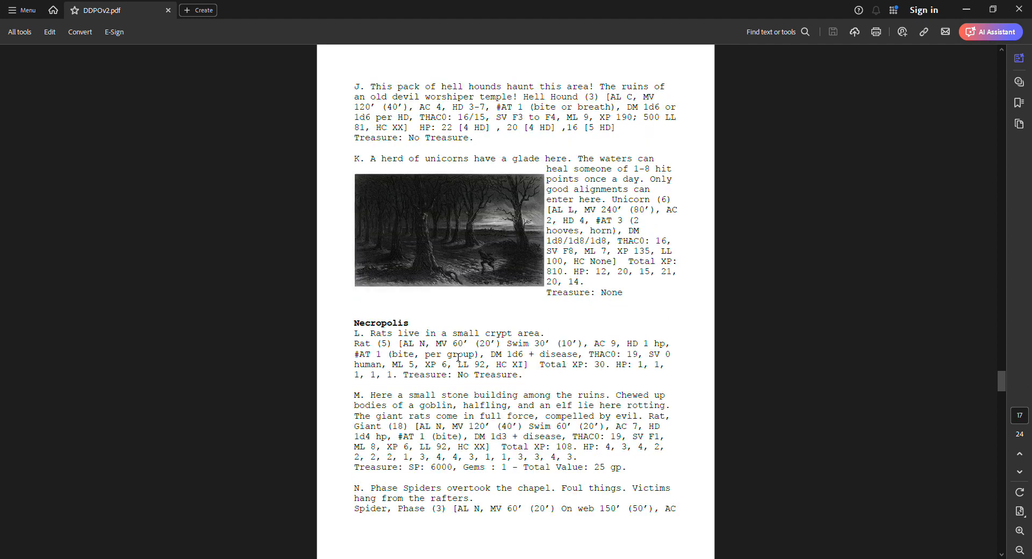
scroll(down, 3)
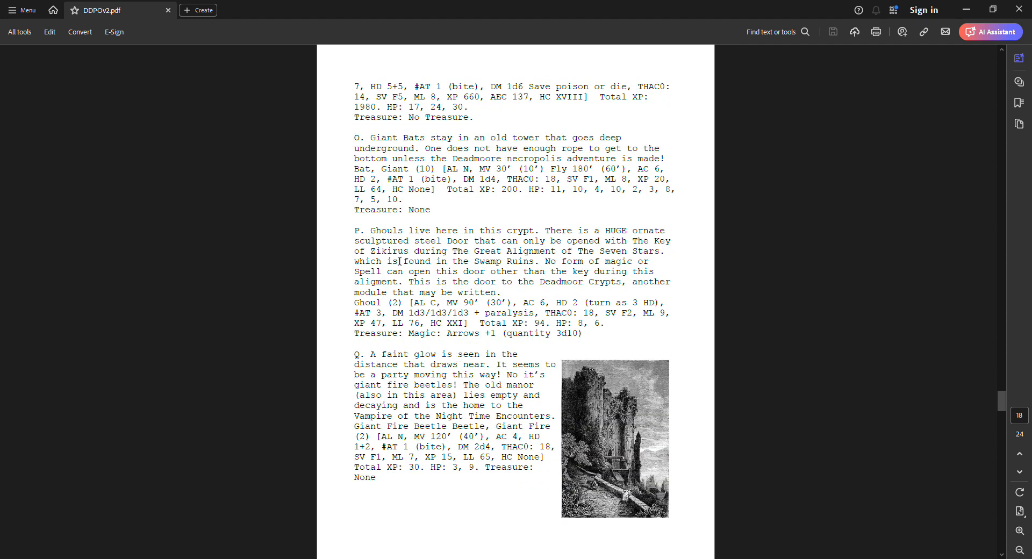
scroll(down, 3)
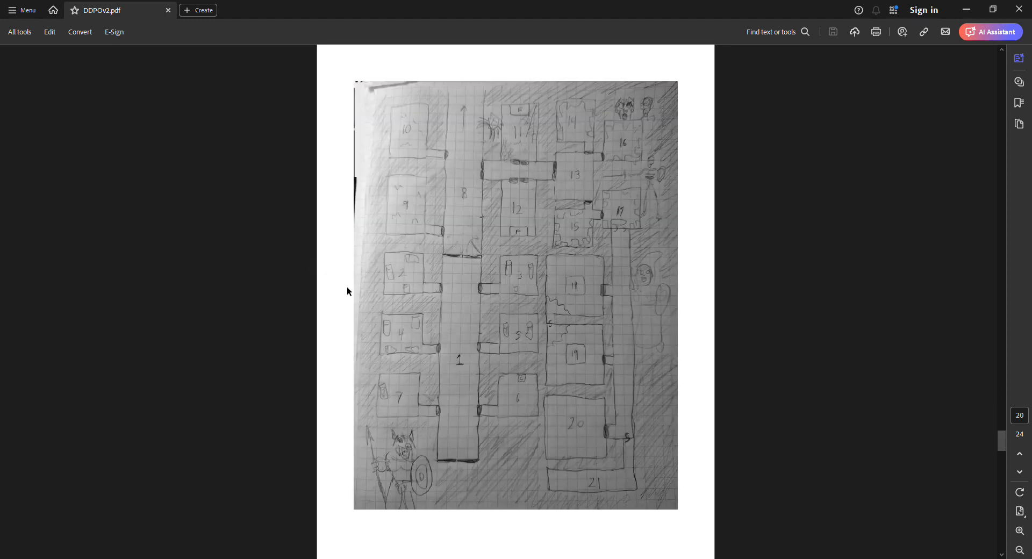
scroll(down, 3)
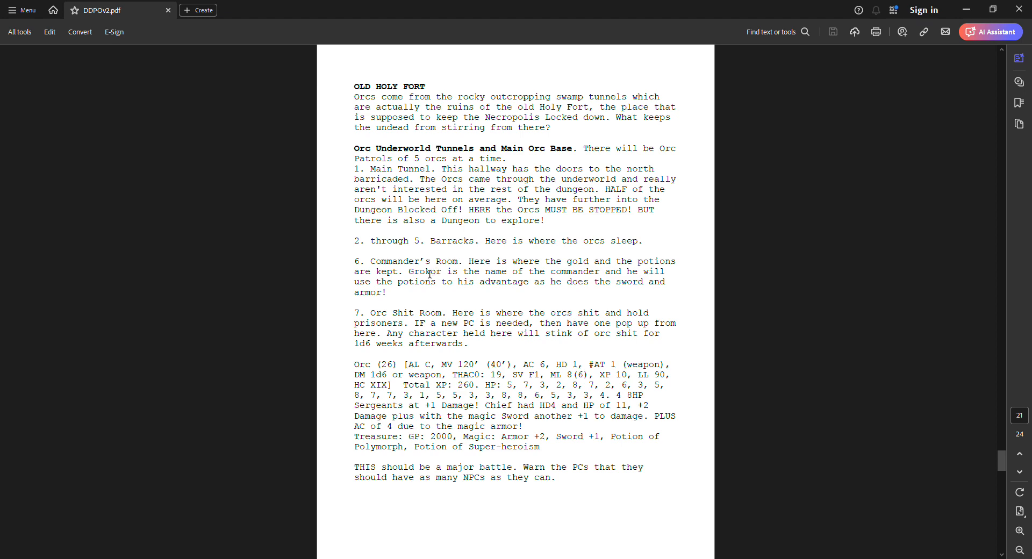
scroll(down, 3)
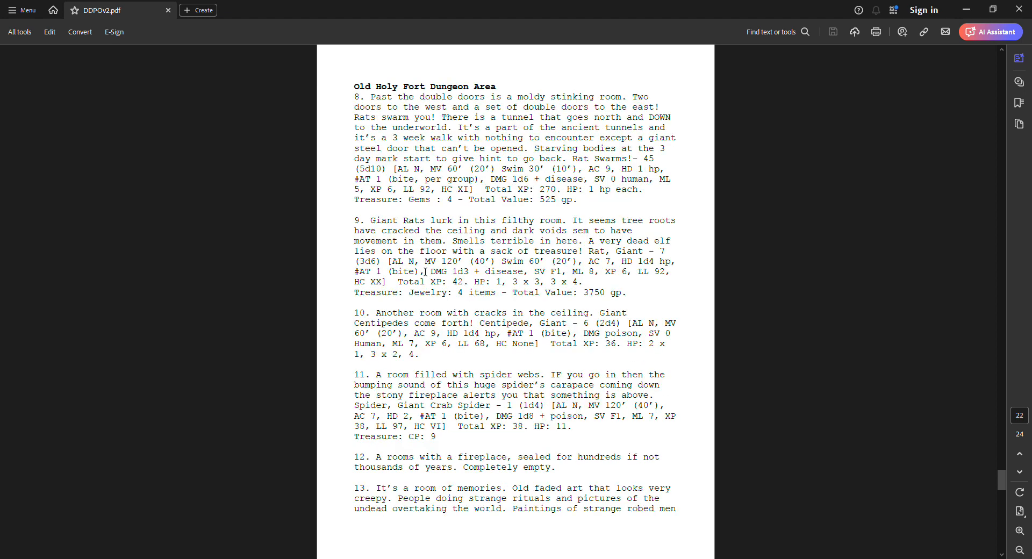
scroll(down, 3)
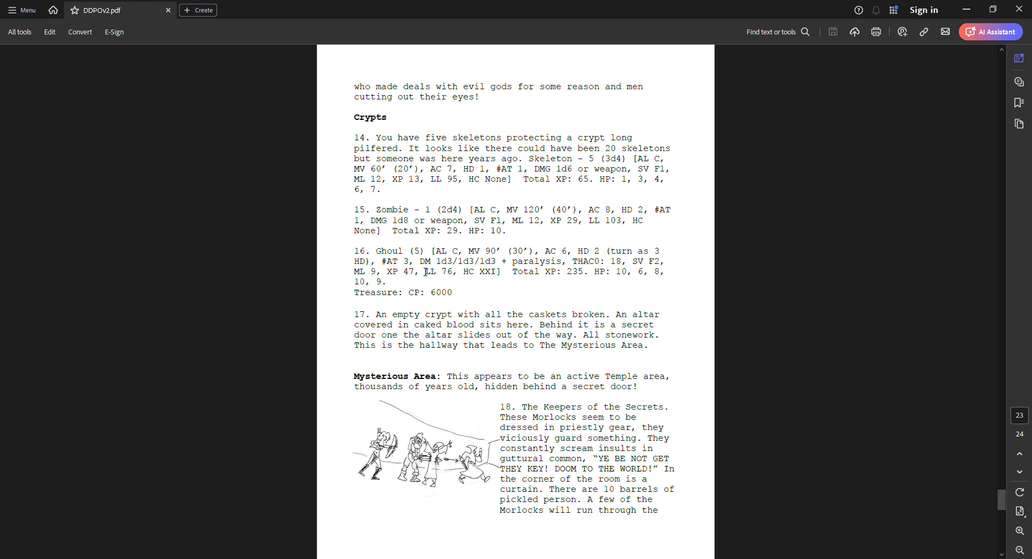
scroll(down, 3)
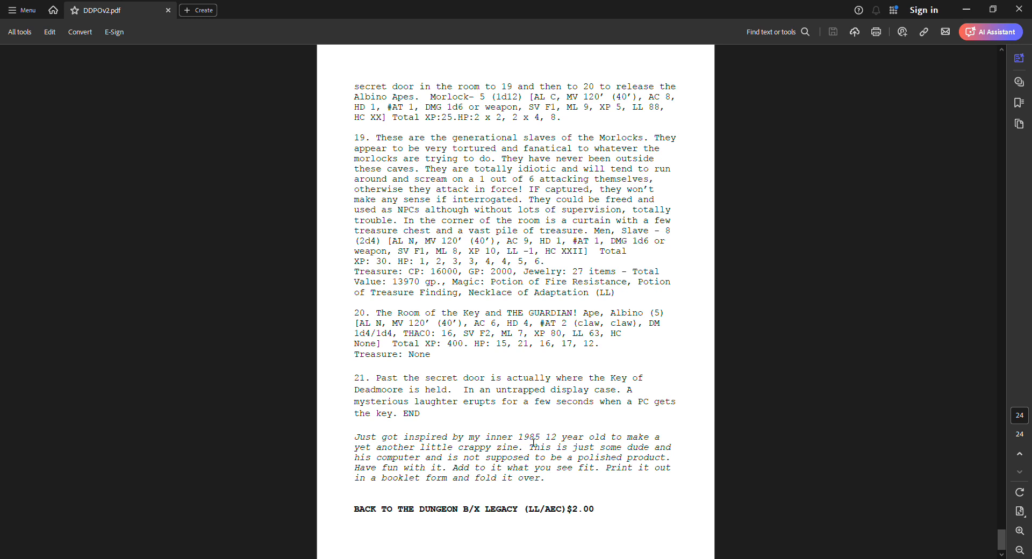
mouse_move(286, 447)
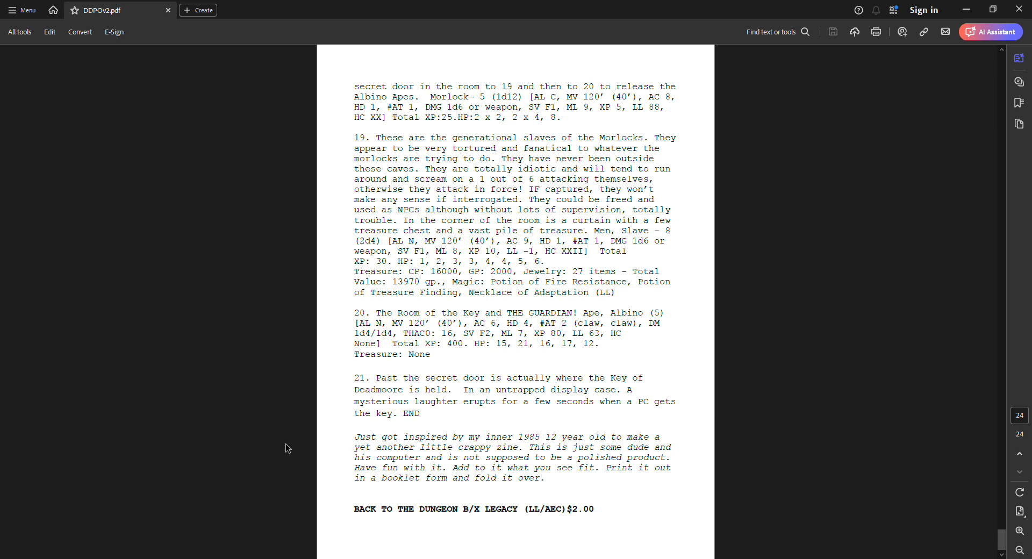
mouse_move(339, 440)
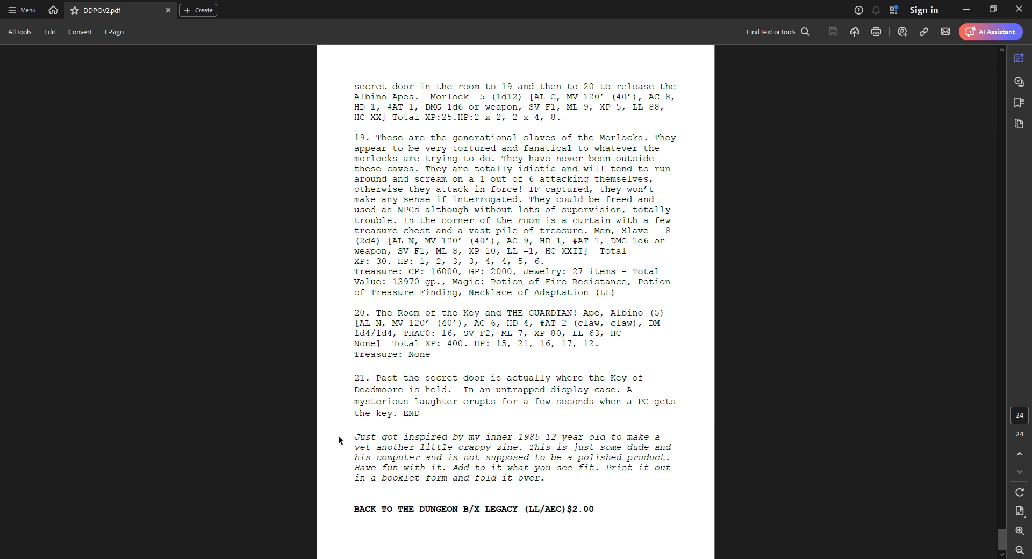
mouse_move(652, 501)
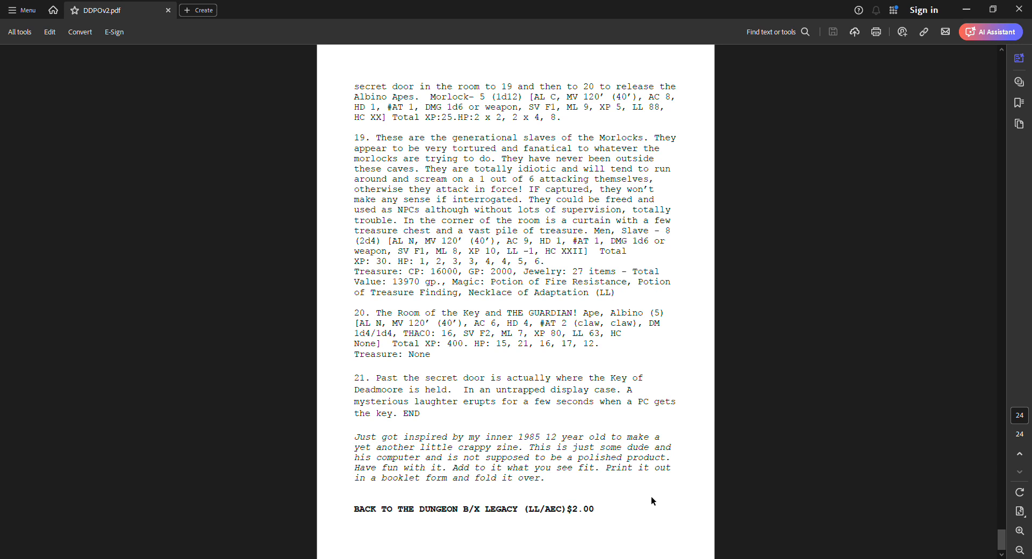
mouse_move(311, 365)
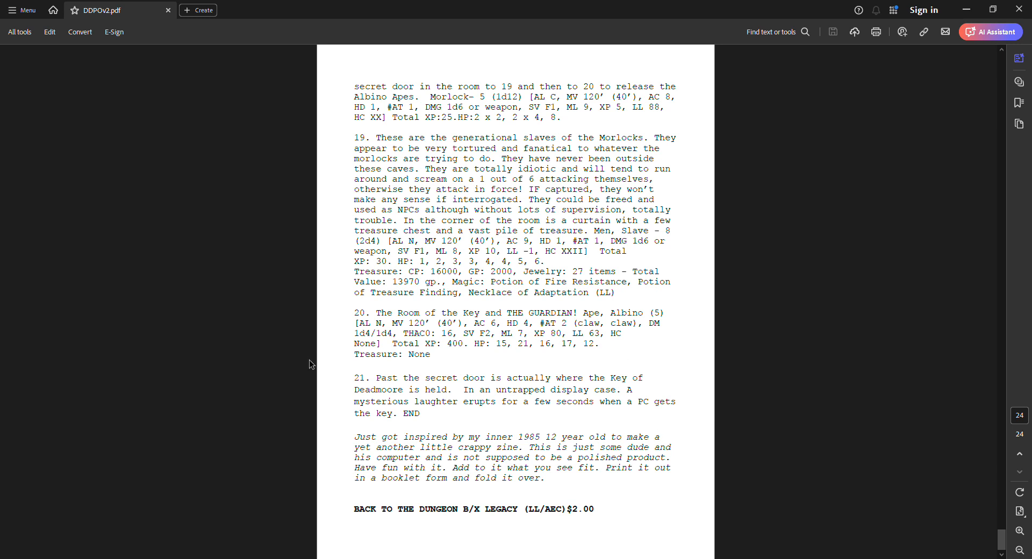
mouse_move(768, 325)
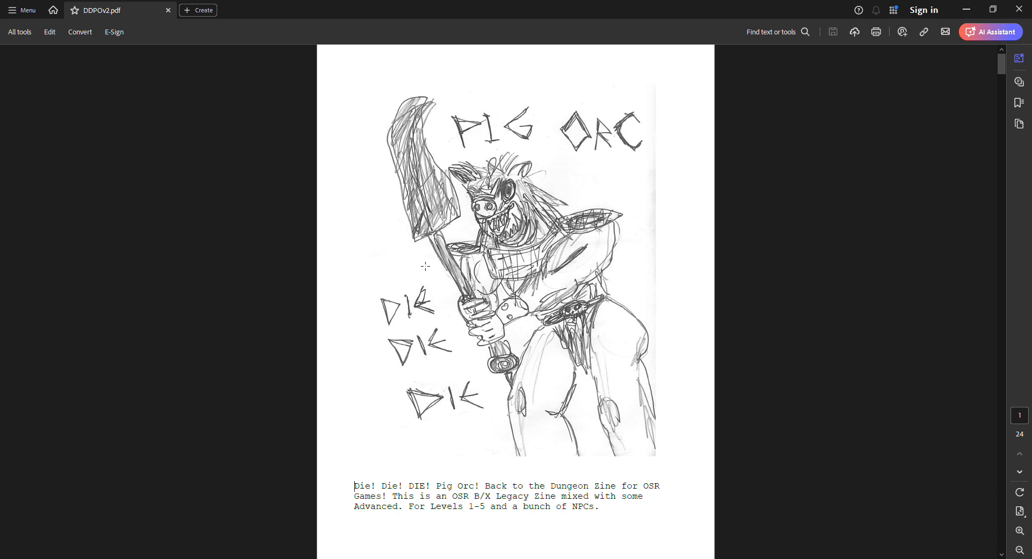
mouse_move(540, 235)
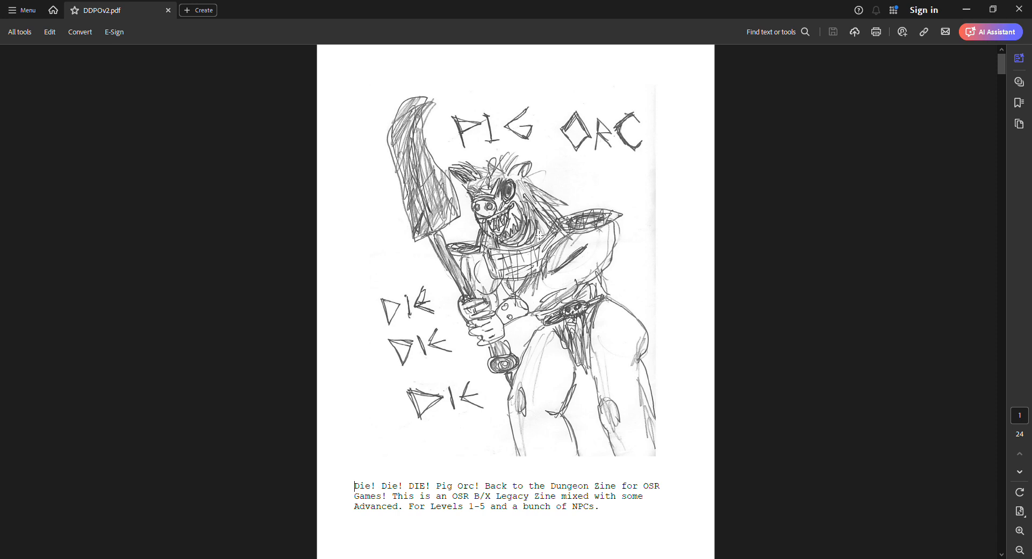
mouse_move(697, 186)
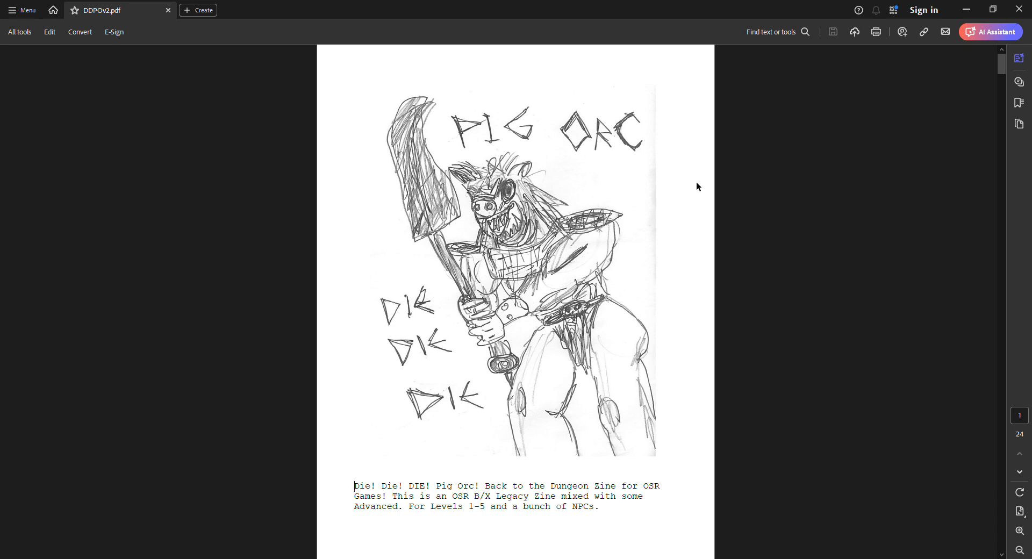